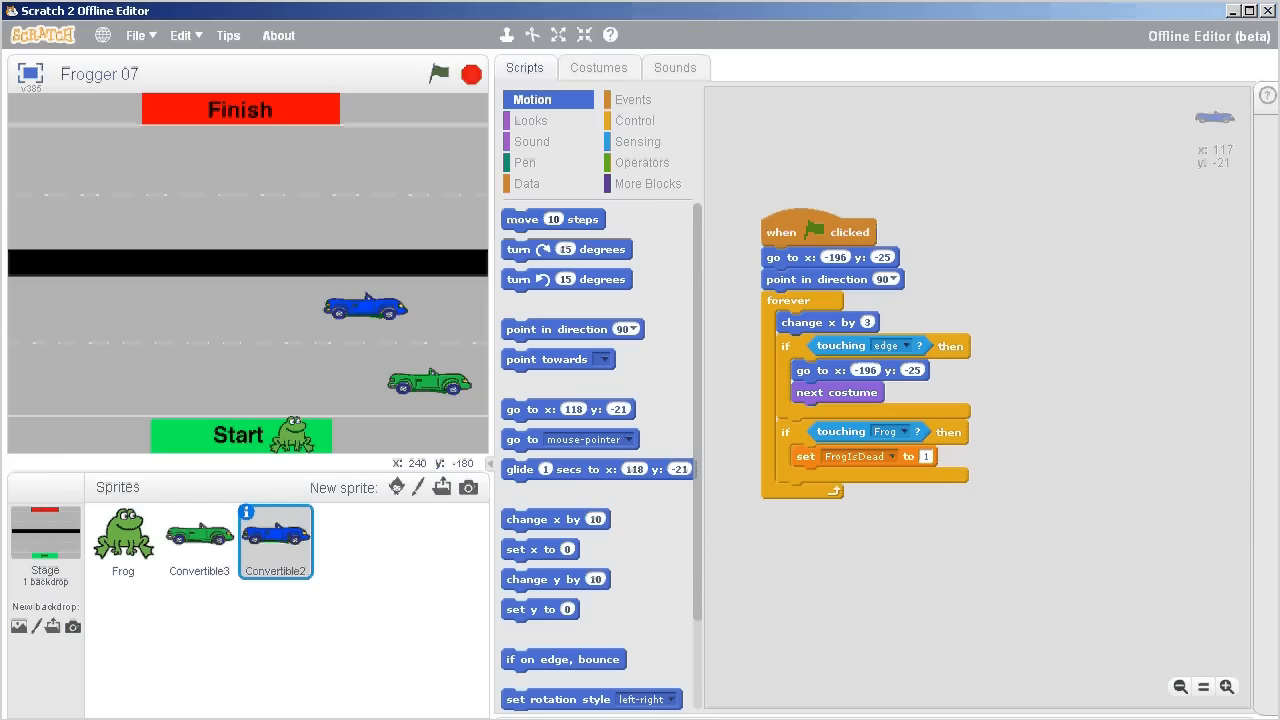
{"action": "mouse_move", "coordinate": [818, 616]}
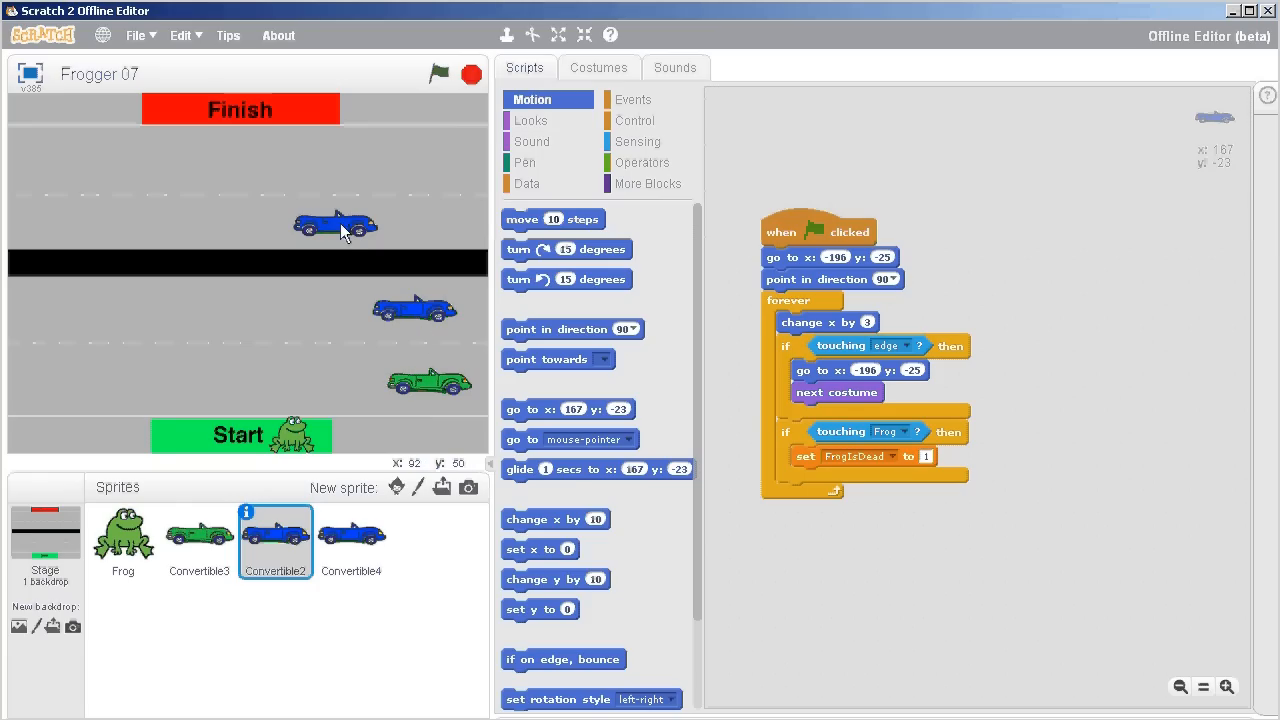
Step: Place the duplicated Convertible4 car sprite in the top lane near the Finish line
{"action": "left_click", "coordinate": [352, 536]}
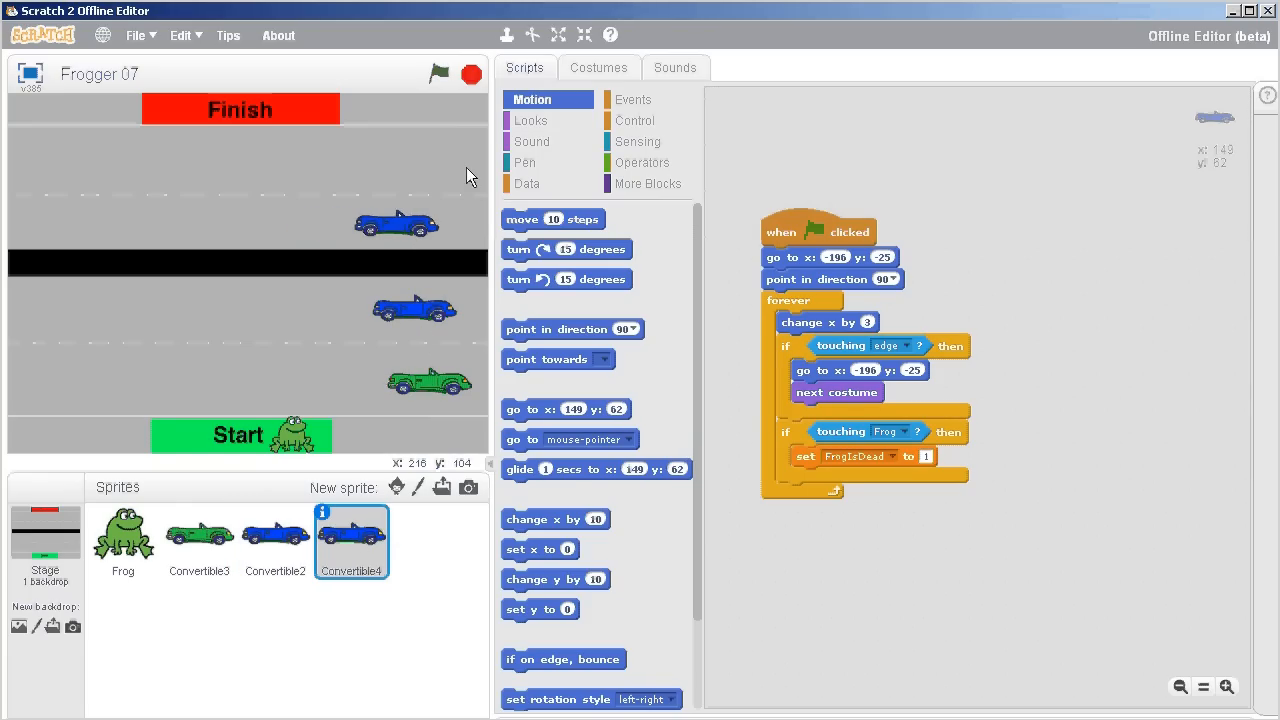
Step: Give Convertible4 the pink convertible3 costume and return to its scripts
{"action": "left_click", "coordinate": [600, 68]}
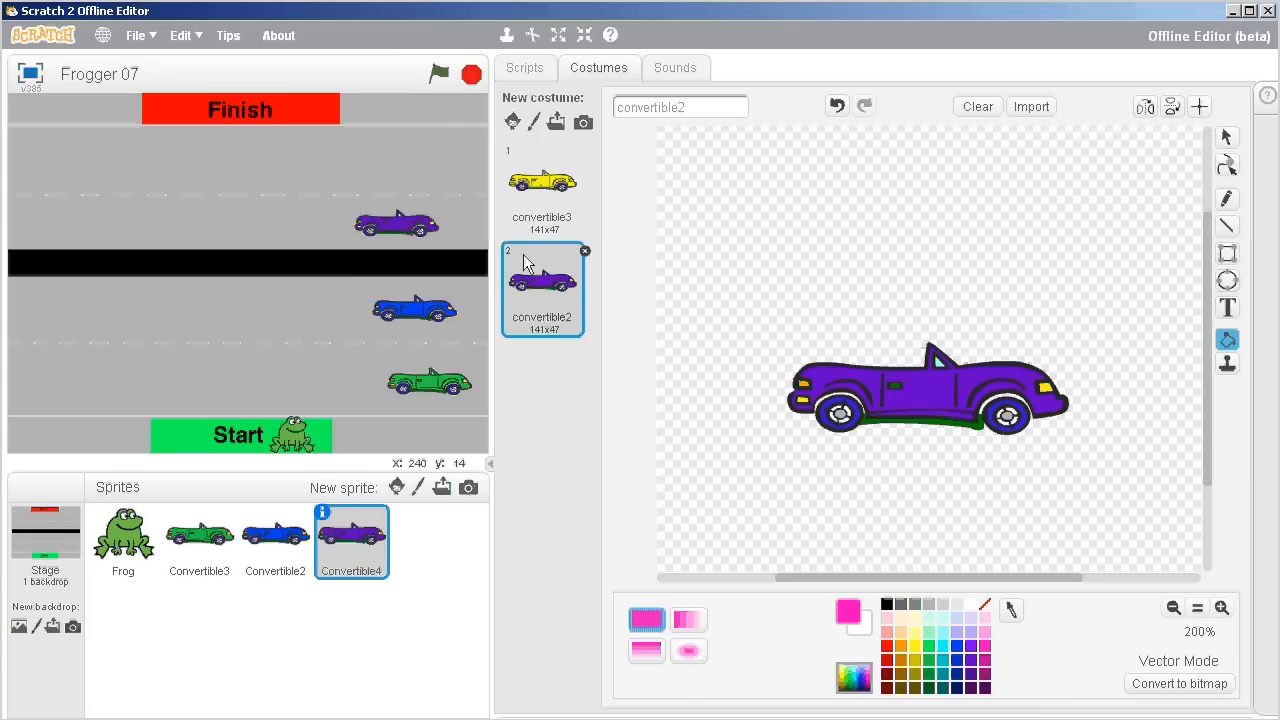
{"action": "left_click", "coordinate": [542, 182]}
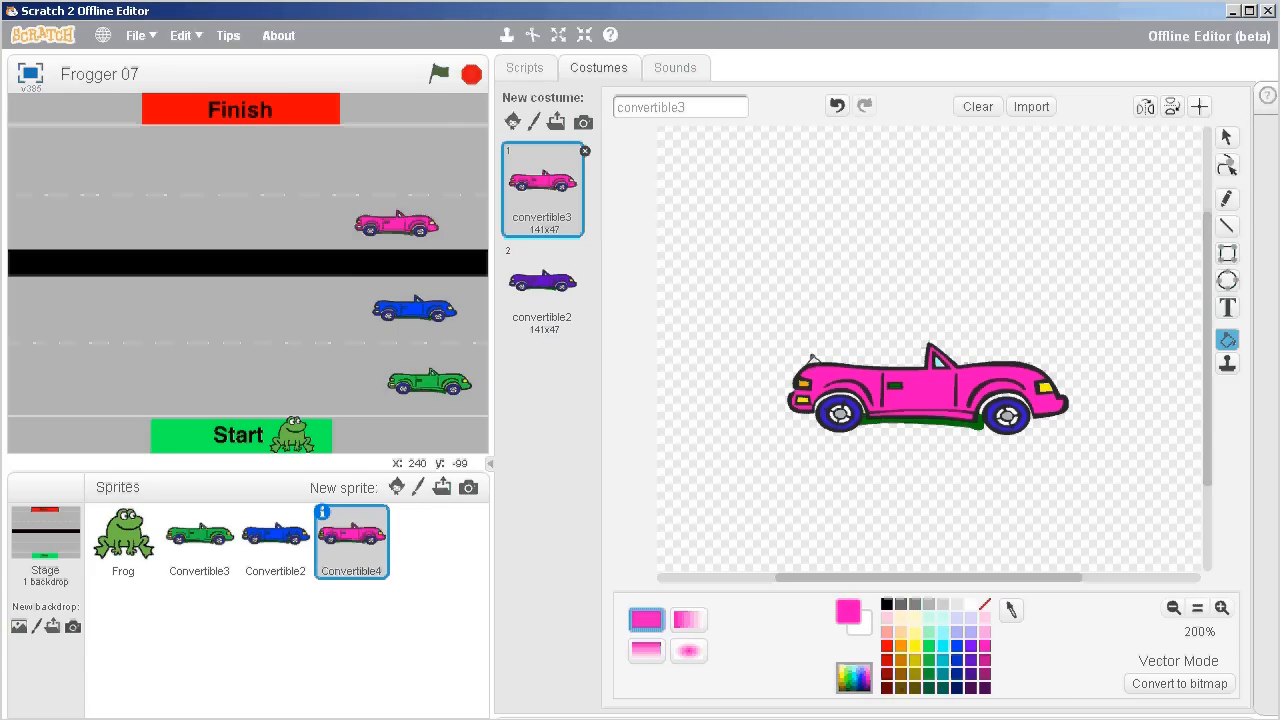
{"action": "left_click", "coordinate": [524, 68]}
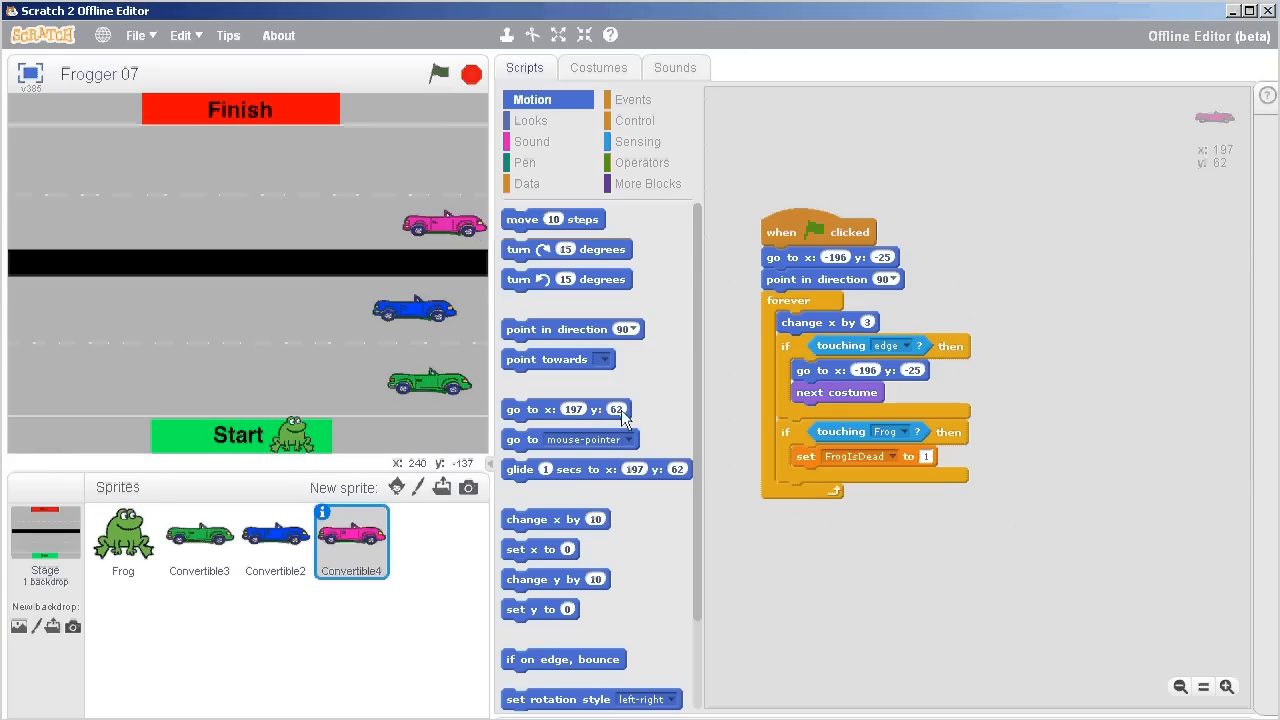
{"action": "mouse_move", "coordinate": [1228, 178]}
{"action": "type", "text": "62"}
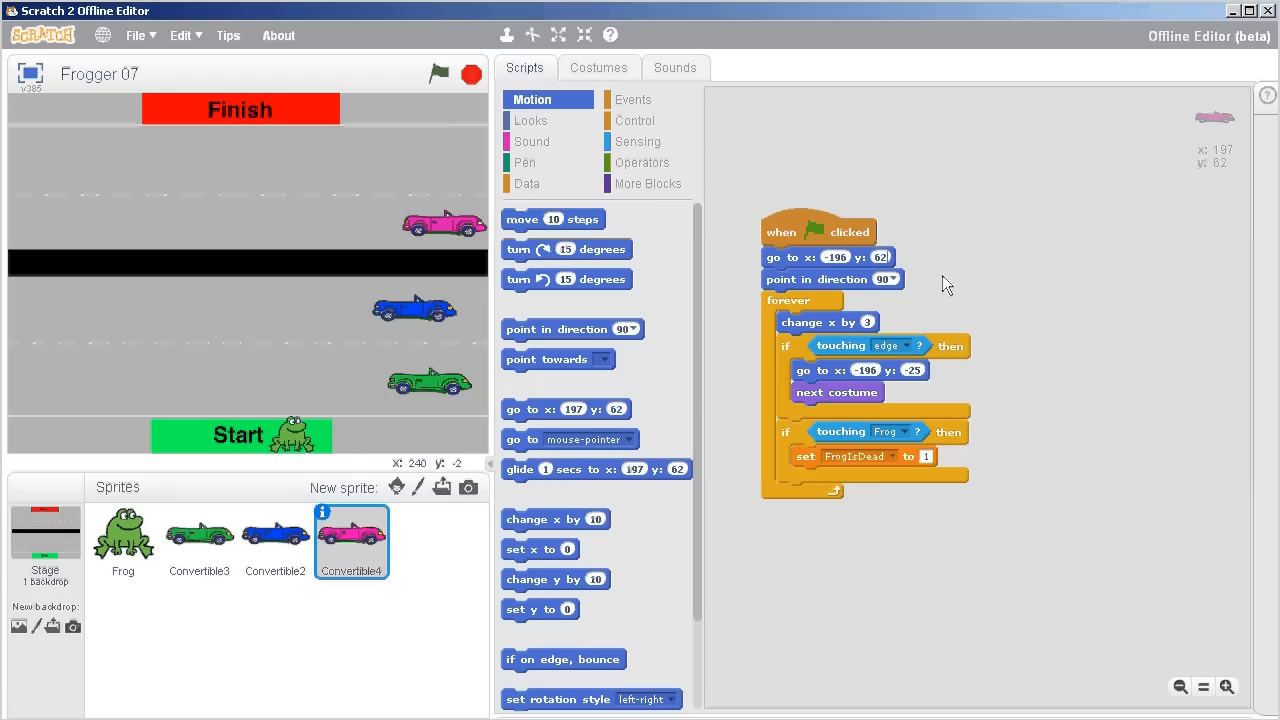
{"action": "mouse_move", "coordinate": [920, 378]}
{"action": "type", "text": "62"}
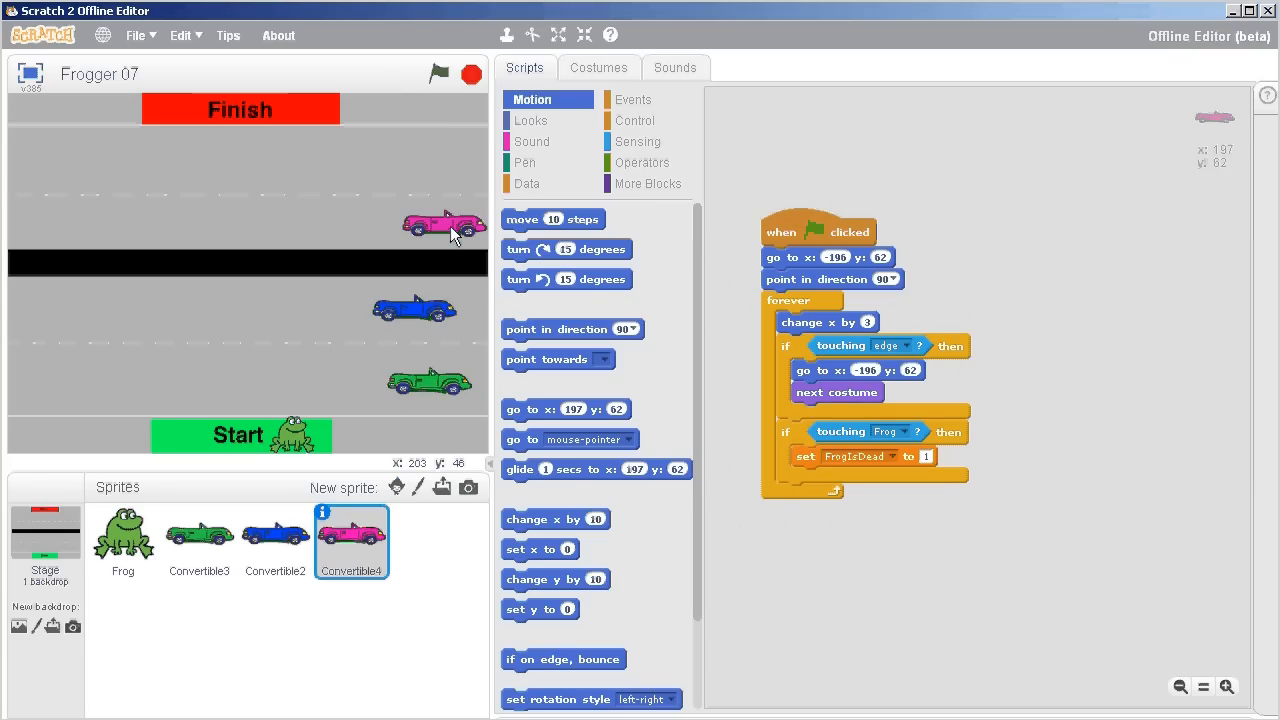
{"action": "mouse_move", "coordinate": [728, 240]}
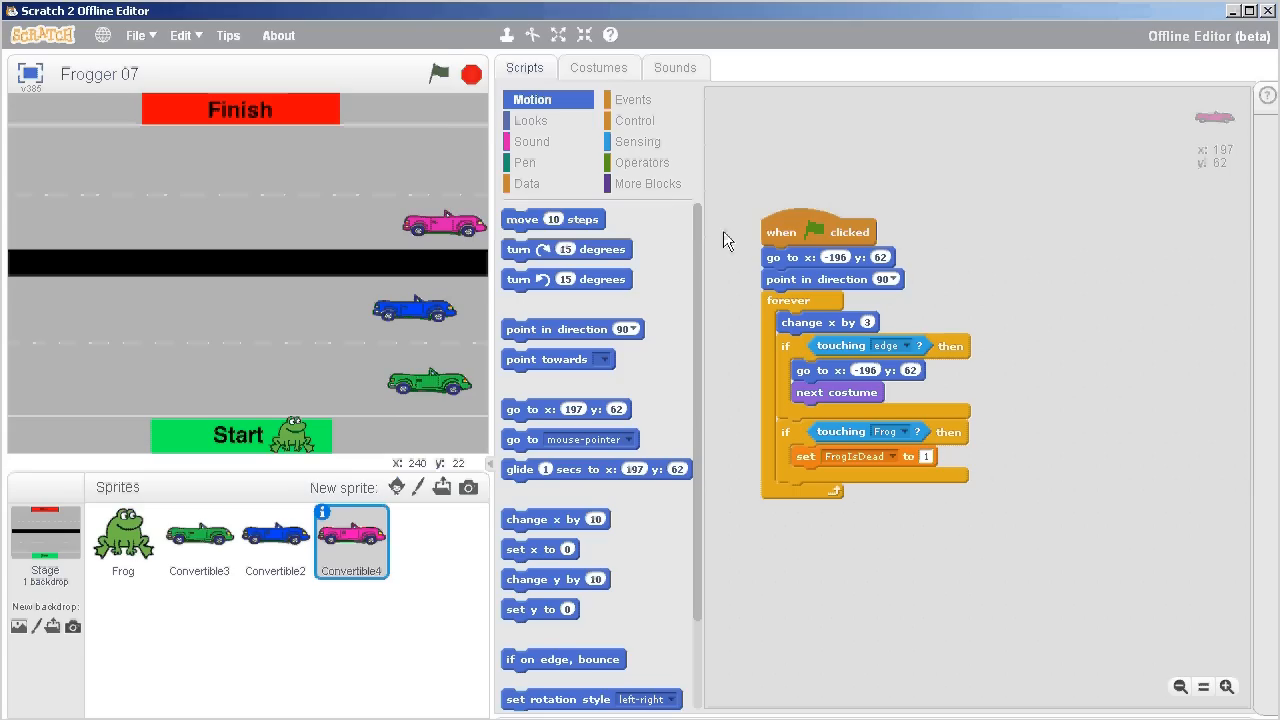
Step: Run the game with the green flag to test the new car, then stop it
{"action": "left_click", "coordinate": [440, 74]}
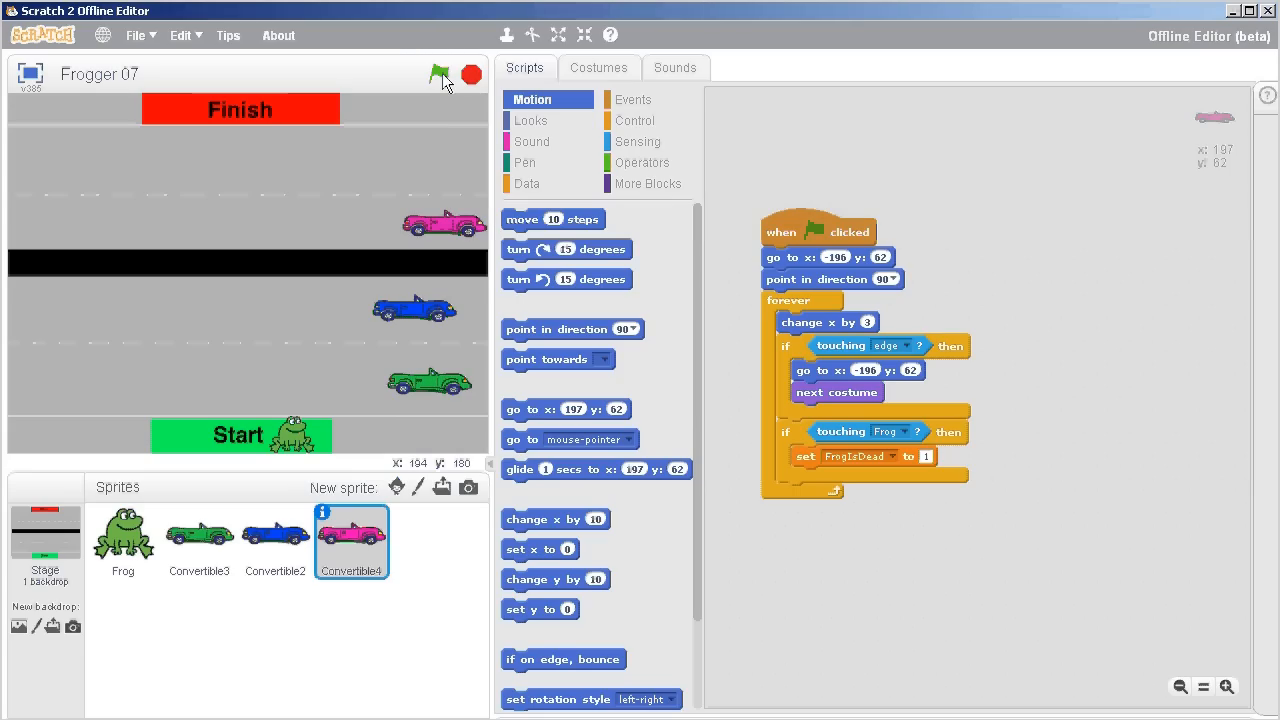
{"action": "left_click", "coordinate": [438, 72]}
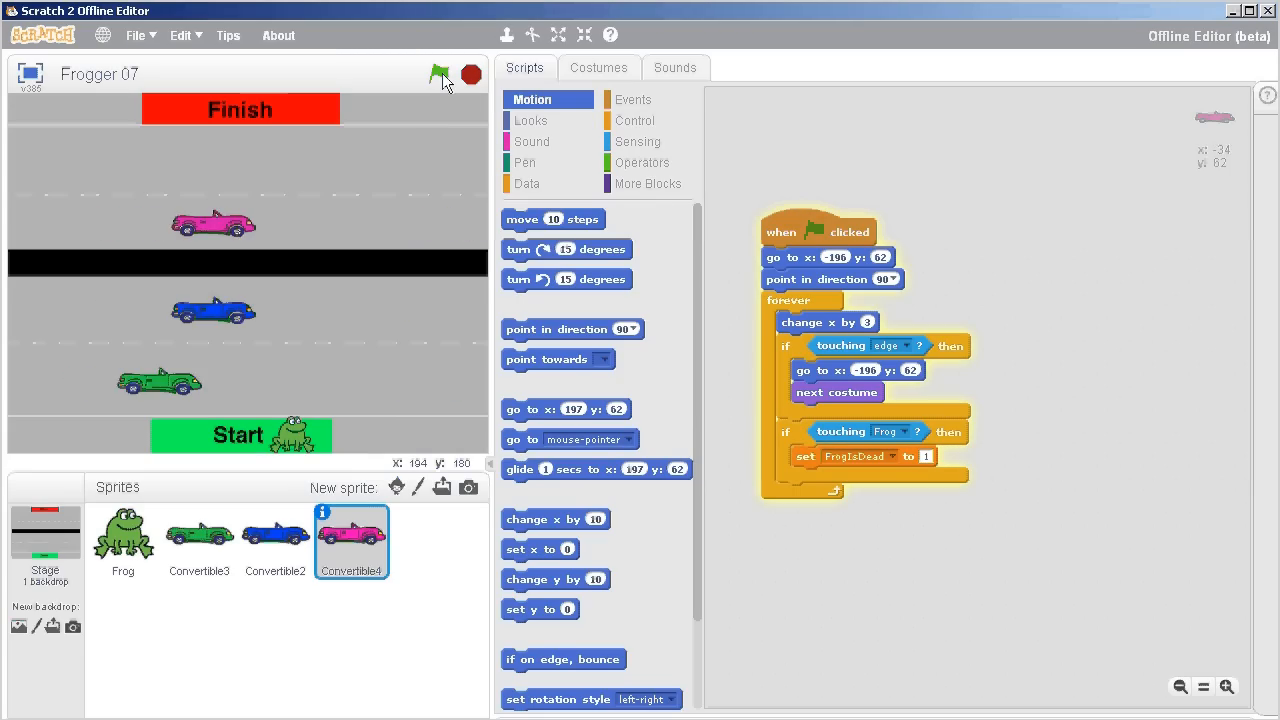
{"action": "left_click", "coordinate": [440, 72]}
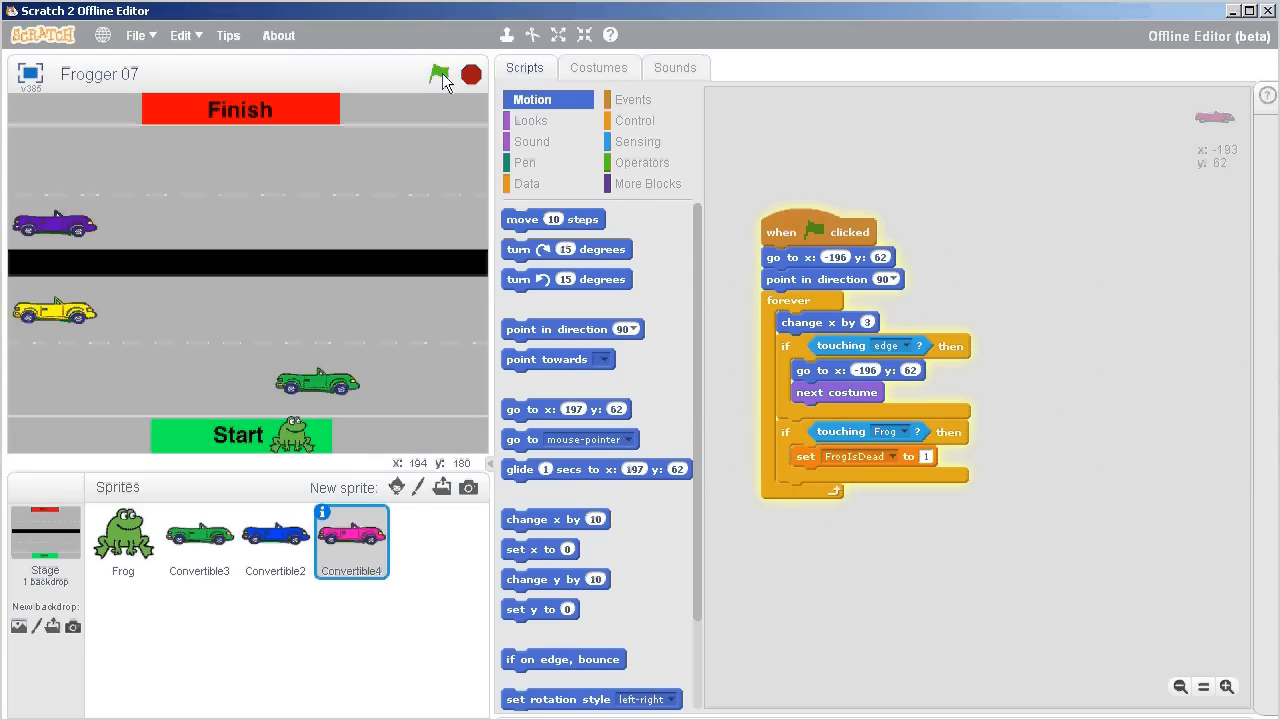
{"action": "left_click", "coordinate": [440, 72]}
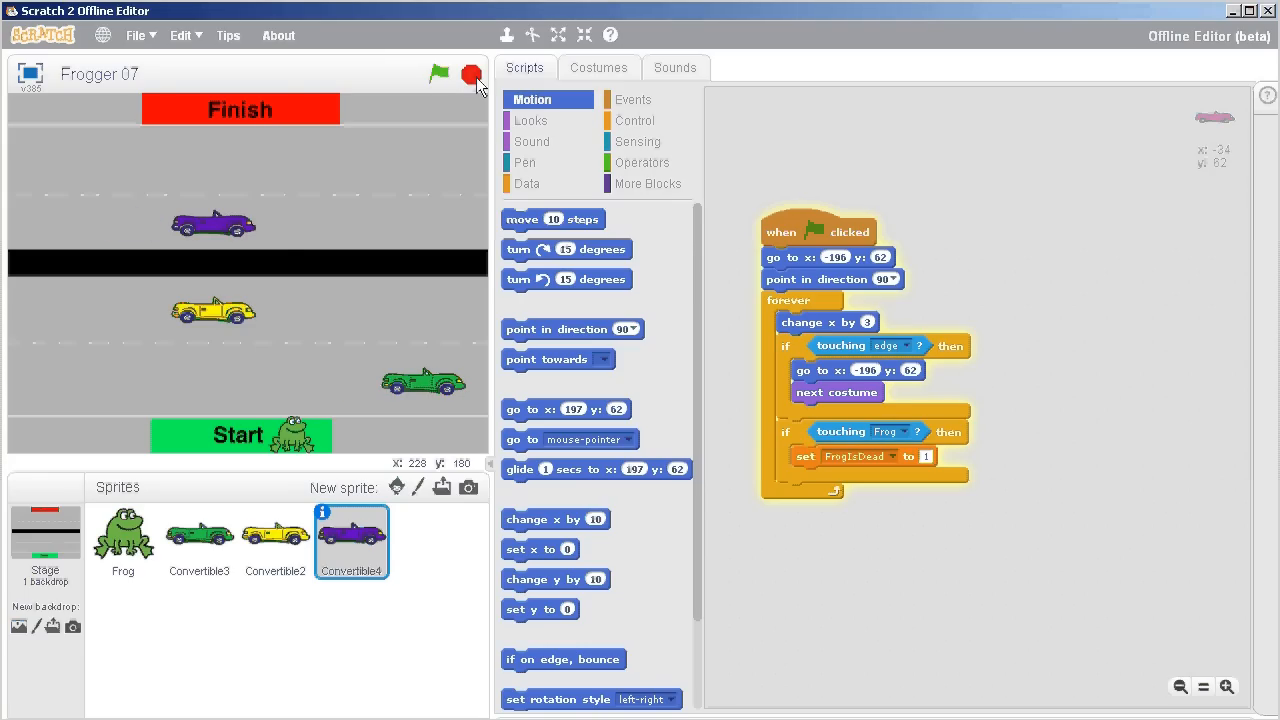
{"action": "left_click", "coordinate": [438, 72]}
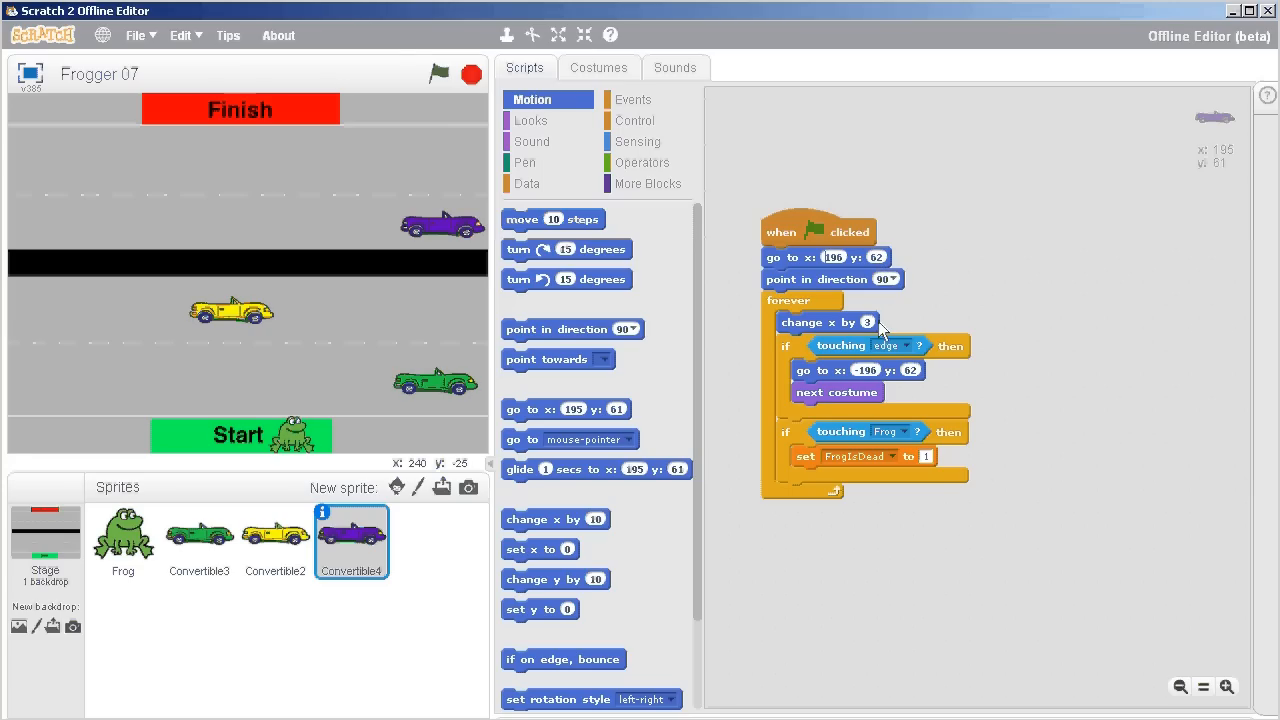
{"action": "mouse_move", "coordinate": [912, 336]}
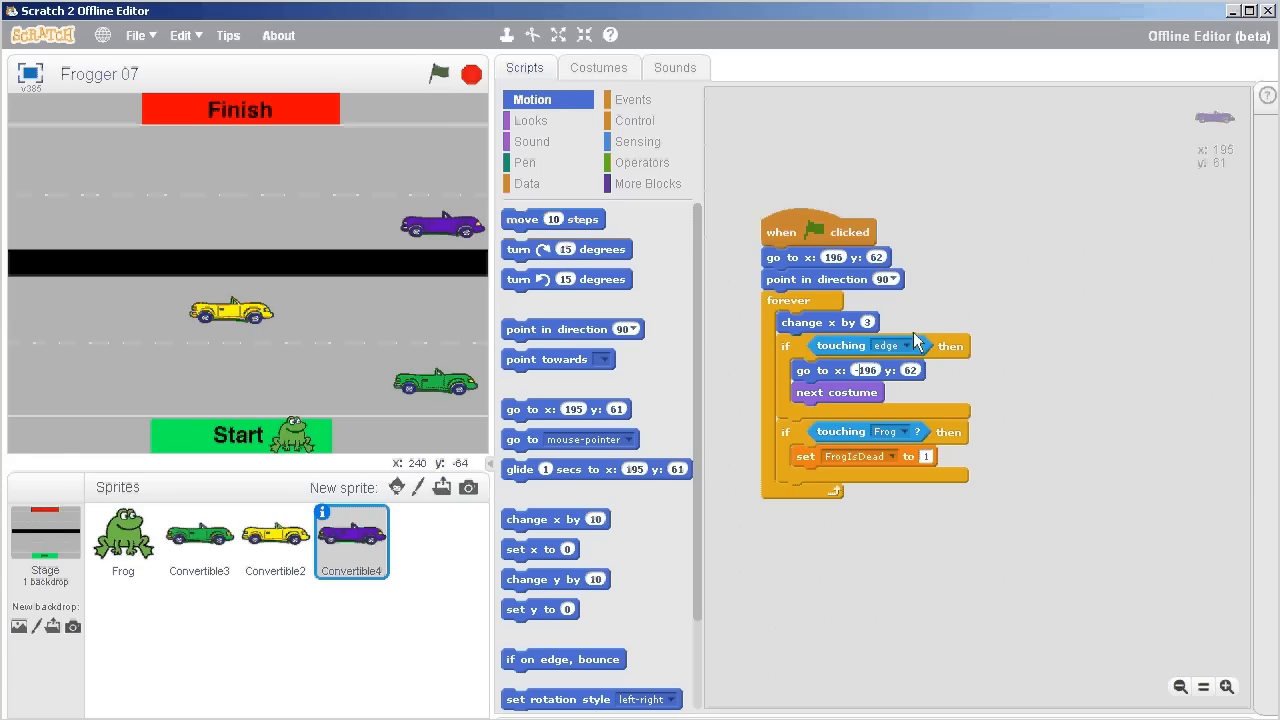
Step: Run the game again to check Convertible4 starting from the right edge
{"action": "left_click", "coordinate": [440, 74]}
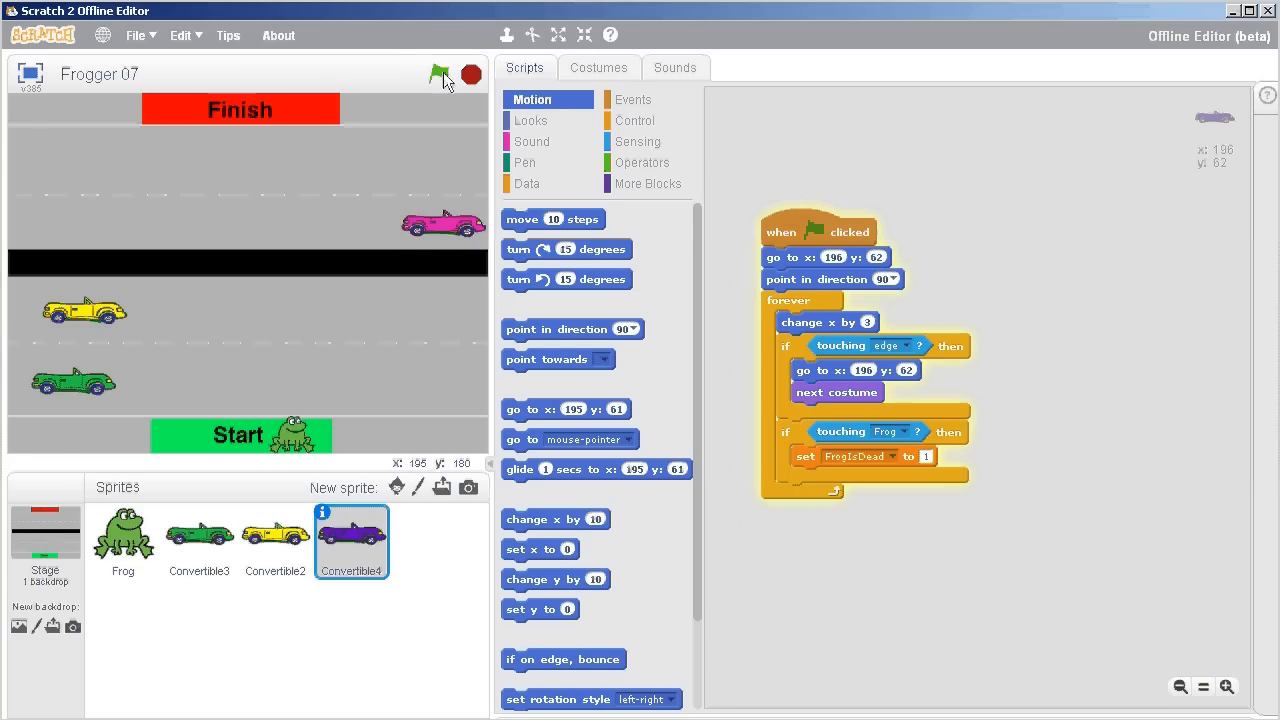
{"action": "left_click", "coordinate": [440, 74]}
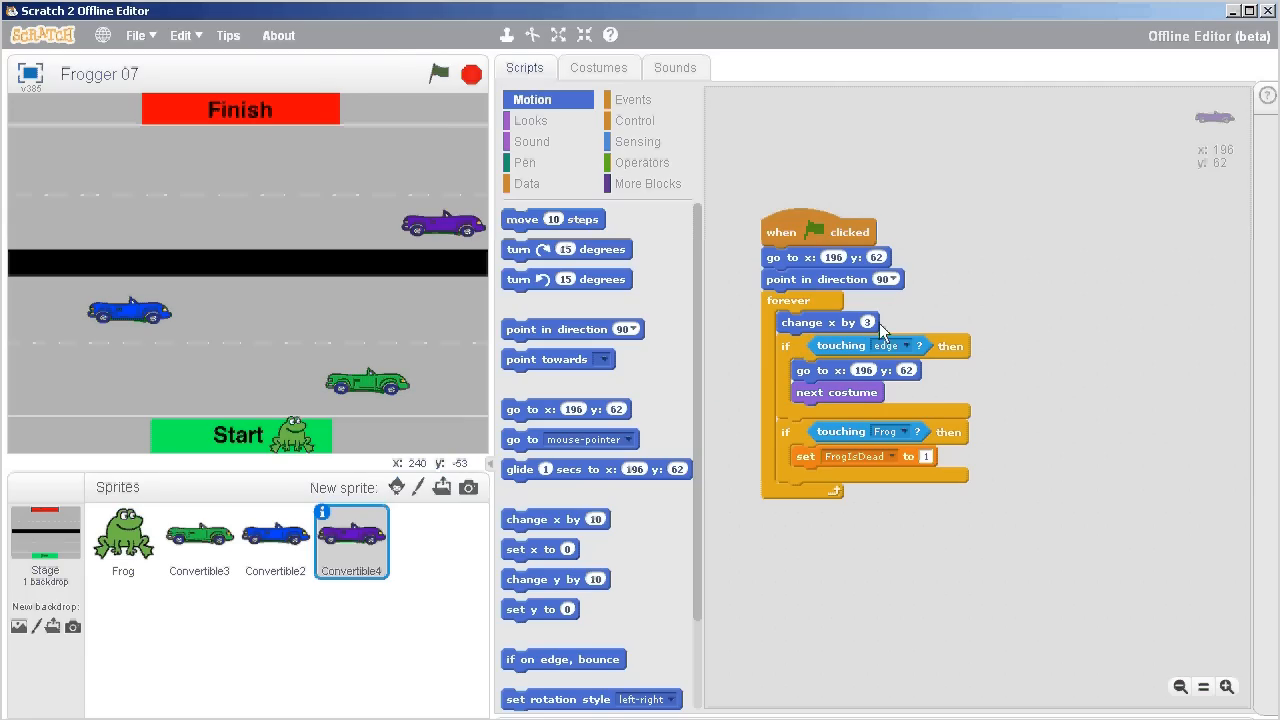
{"action": "mouse_move", "coordinate": [864, 330]}
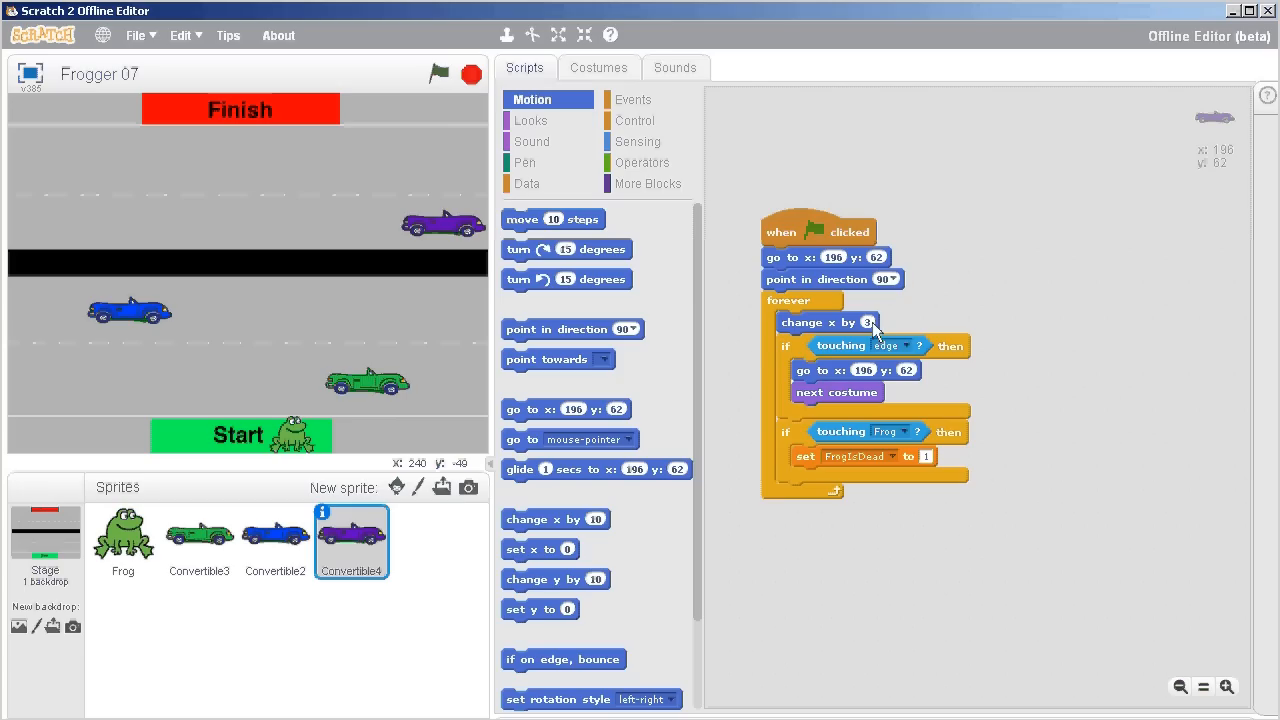
{"action": "mouse_move", "coordinate": [818, 336]}
{"action": "type", "text": "-3"}
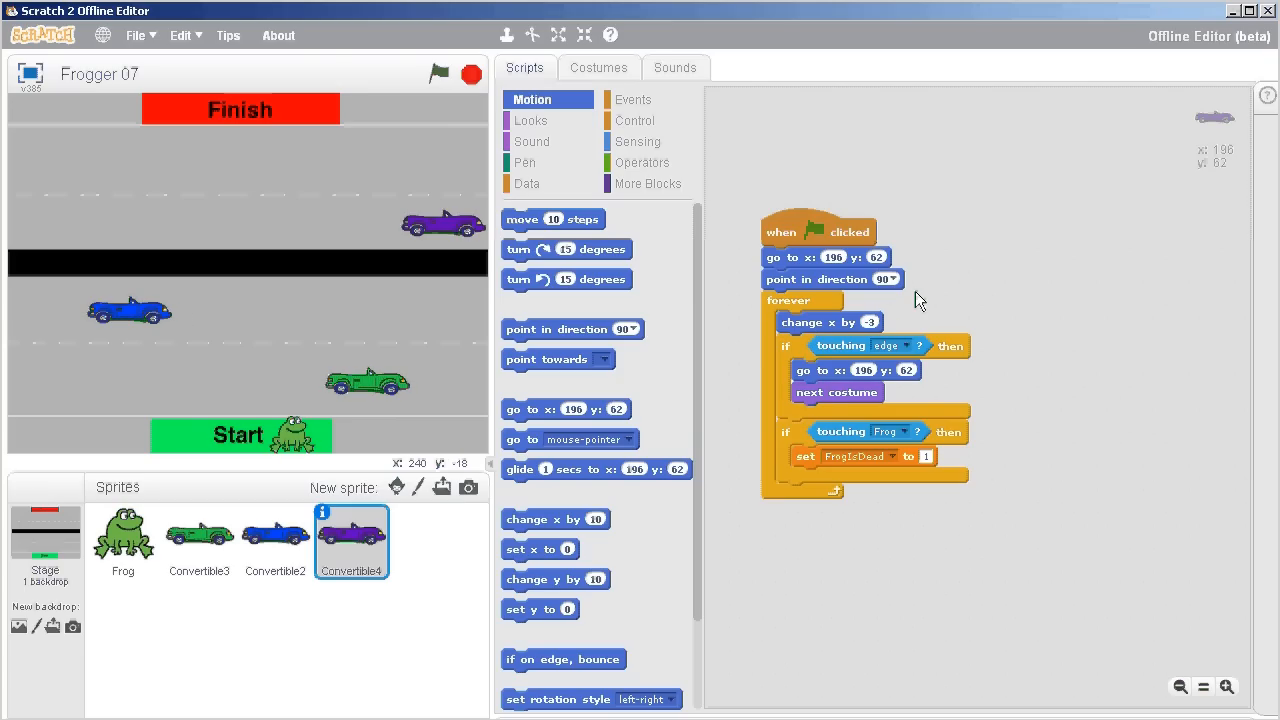
{"action": "left_click", "coordinate": [438, 74]}
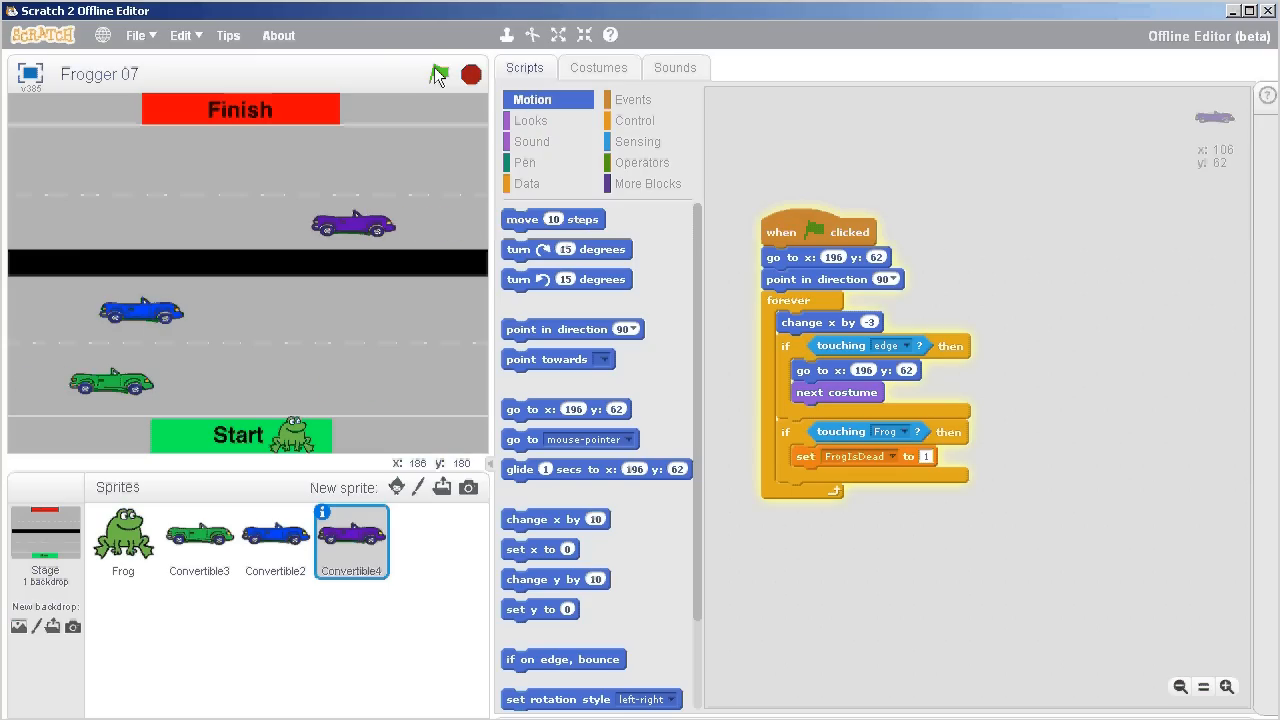
{"action": "left_click", "coordinate": [438, 74]}
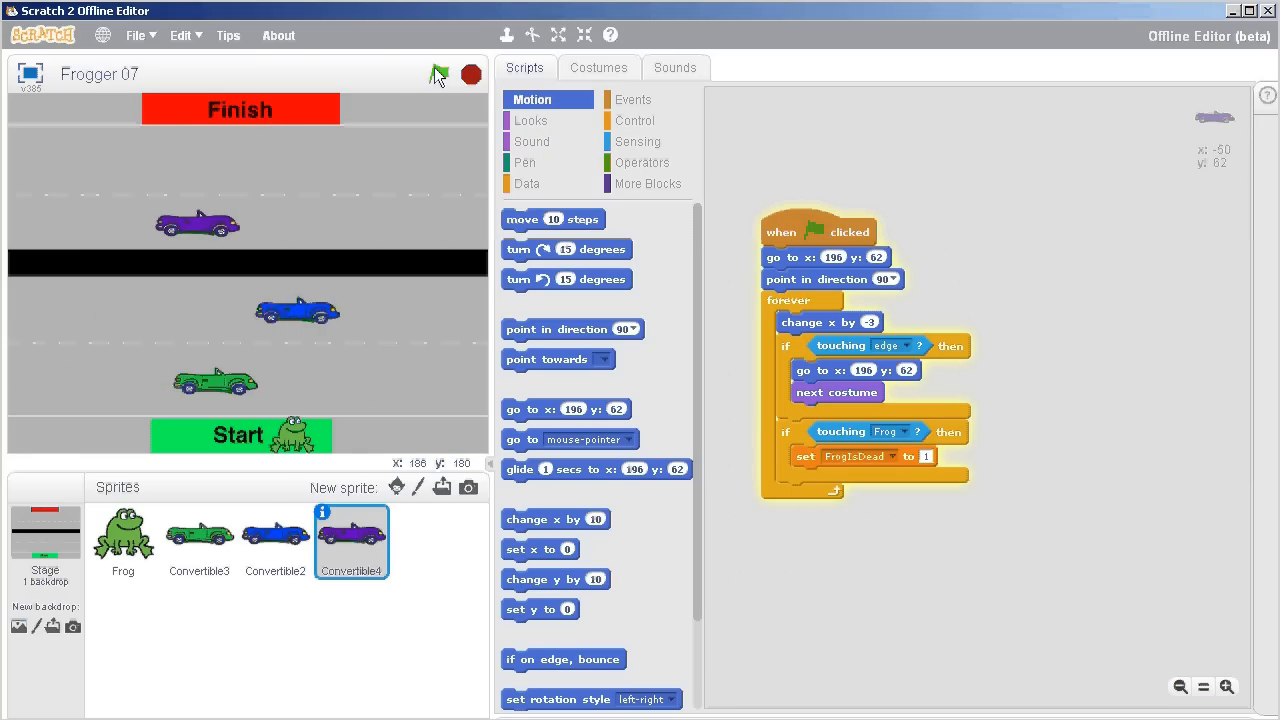
{"action": "left_click", "coordinate": [438, 74]}
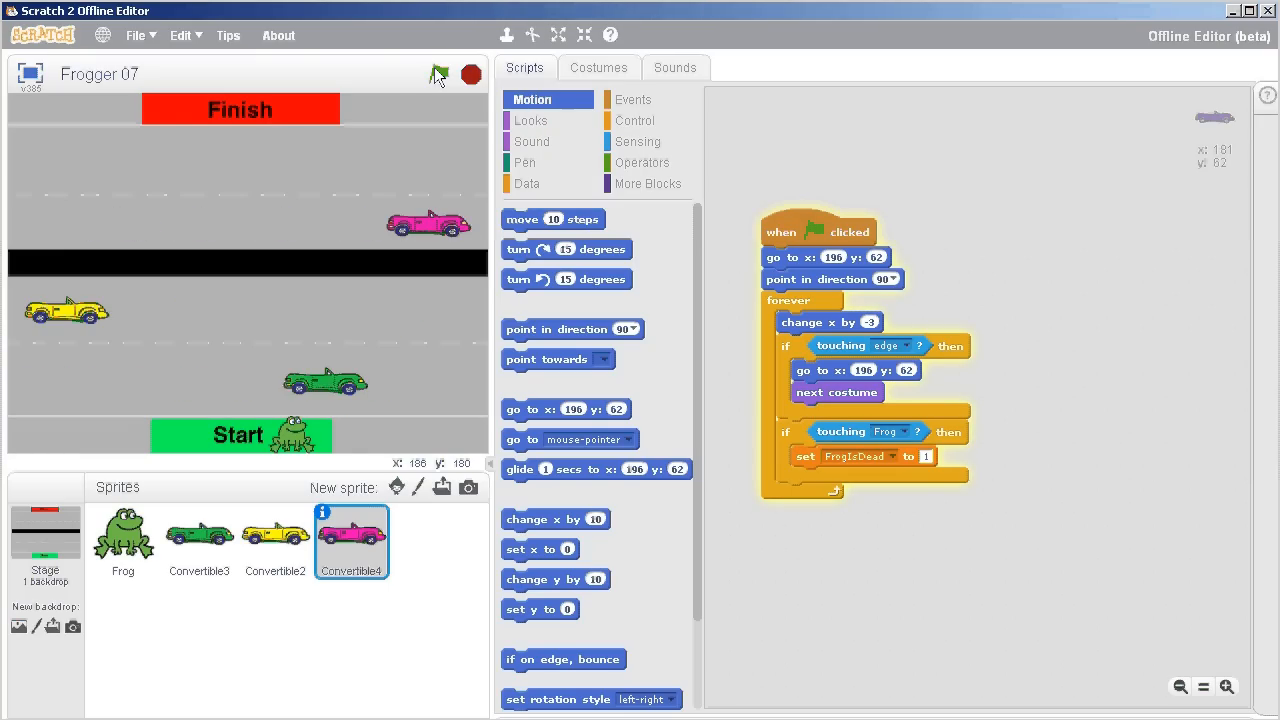
{"action": "left_click", "coordinate": [436, 74]}
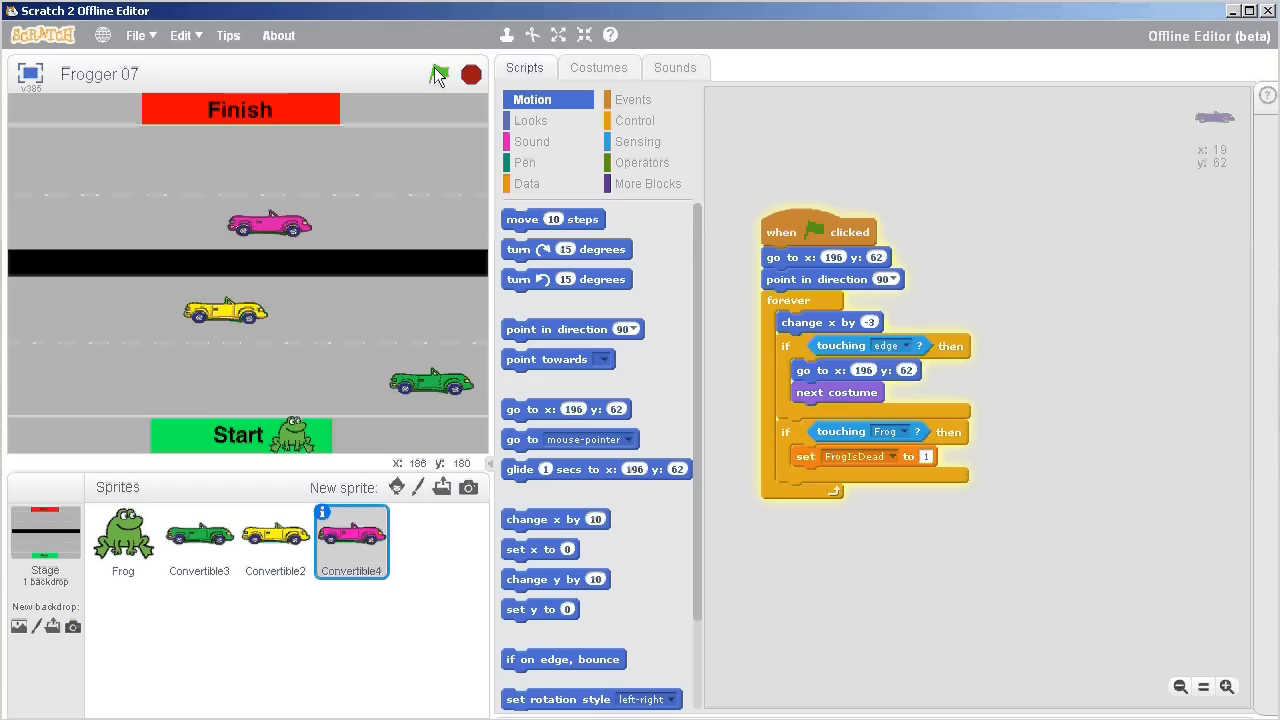
{"action": "left_click", "coordinate": [438, 74]}
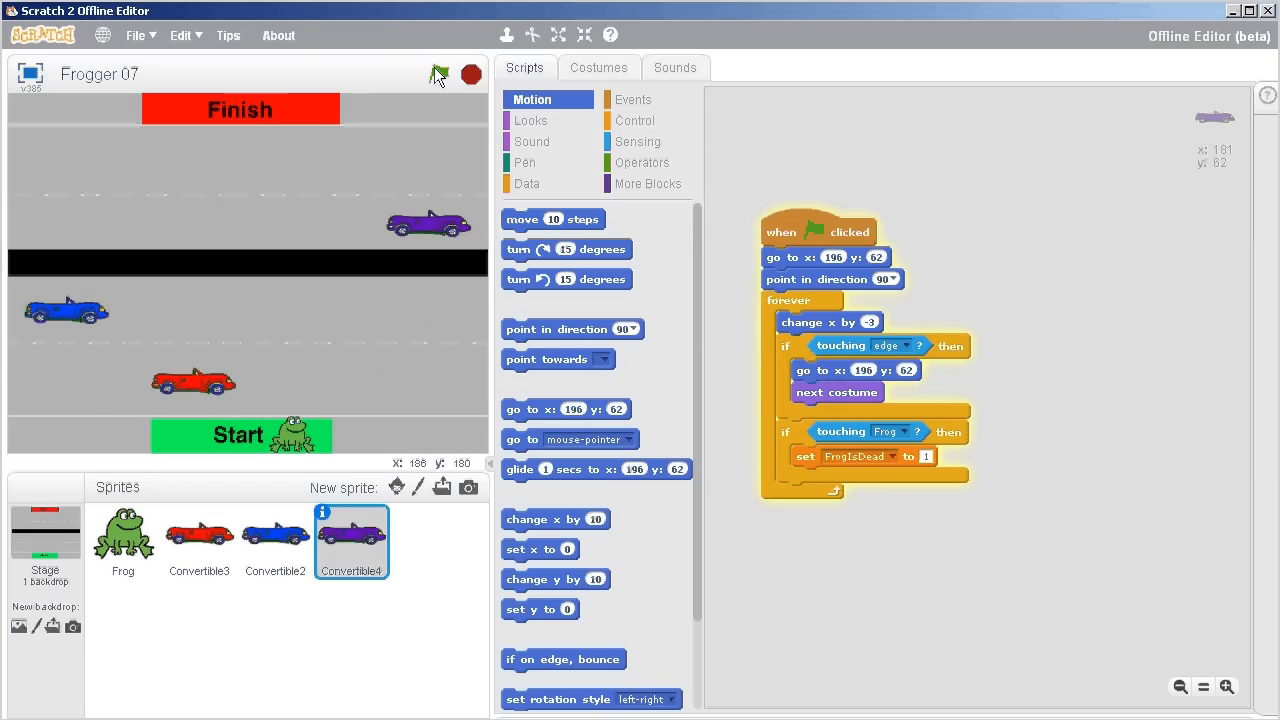
{"action": "left_click", "coordinate": [470, 74]}
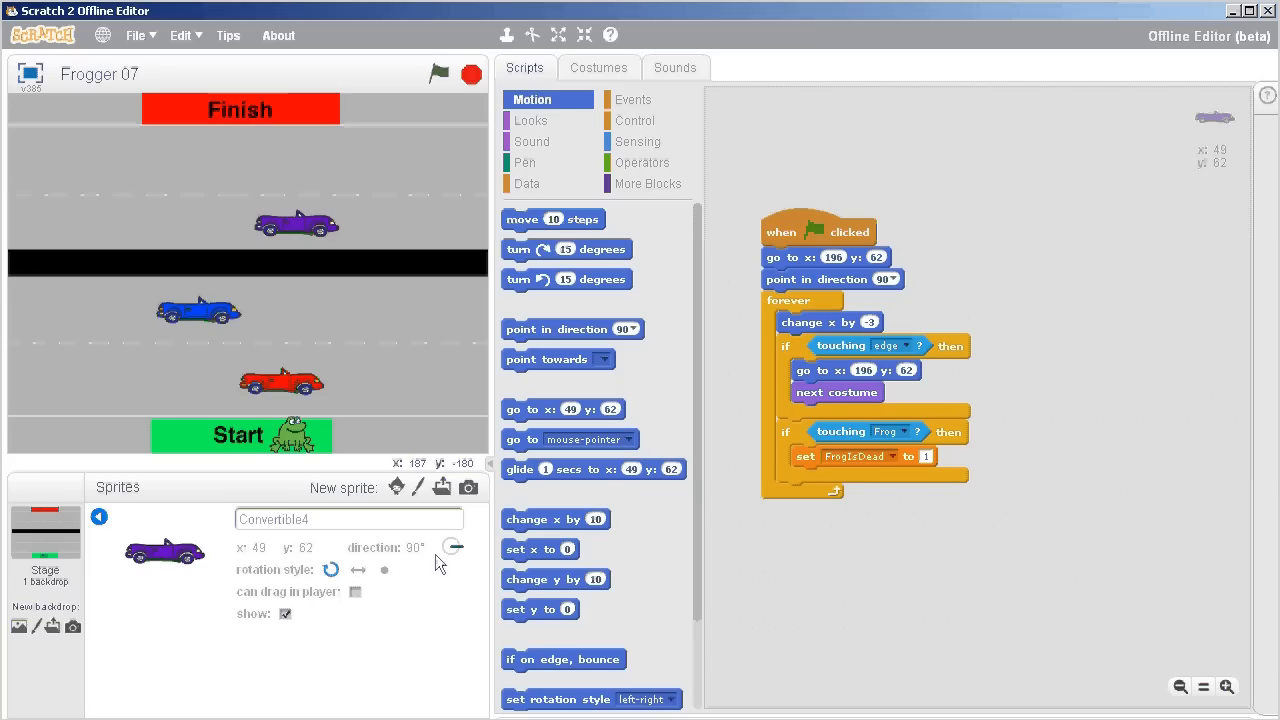
{"action": "mouse_move", "coordinate": [800, 290]}
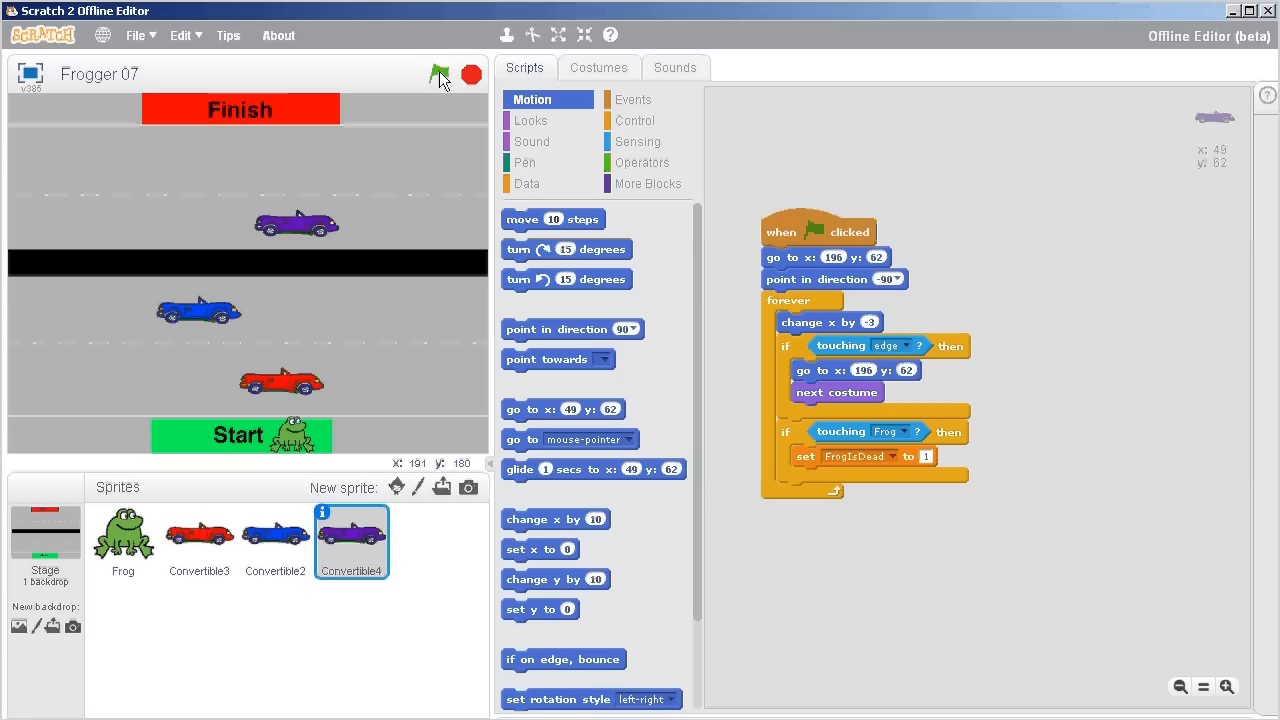
Step: Run the game to check Convertible4 faces the direction it drives in the top lane
{"action": "left_click", "coordinate": [440, 74]}
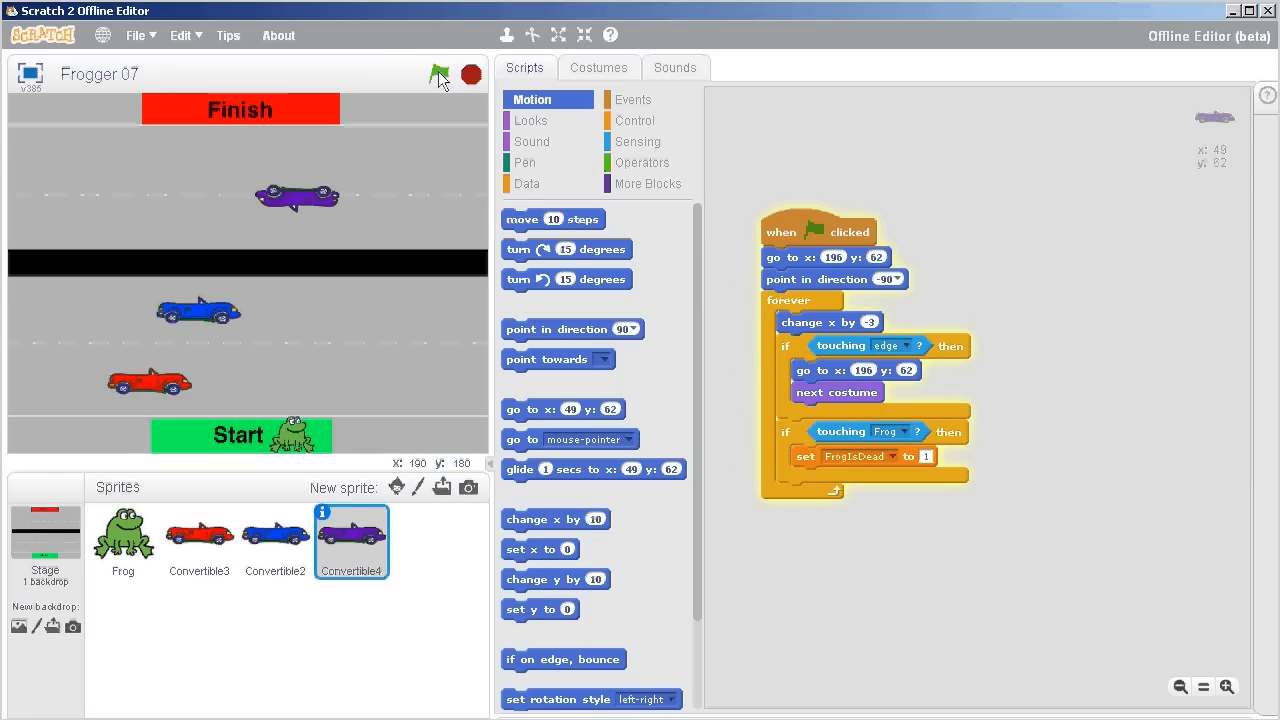
{"action": "left_click", "coordinate": [440, 76]}
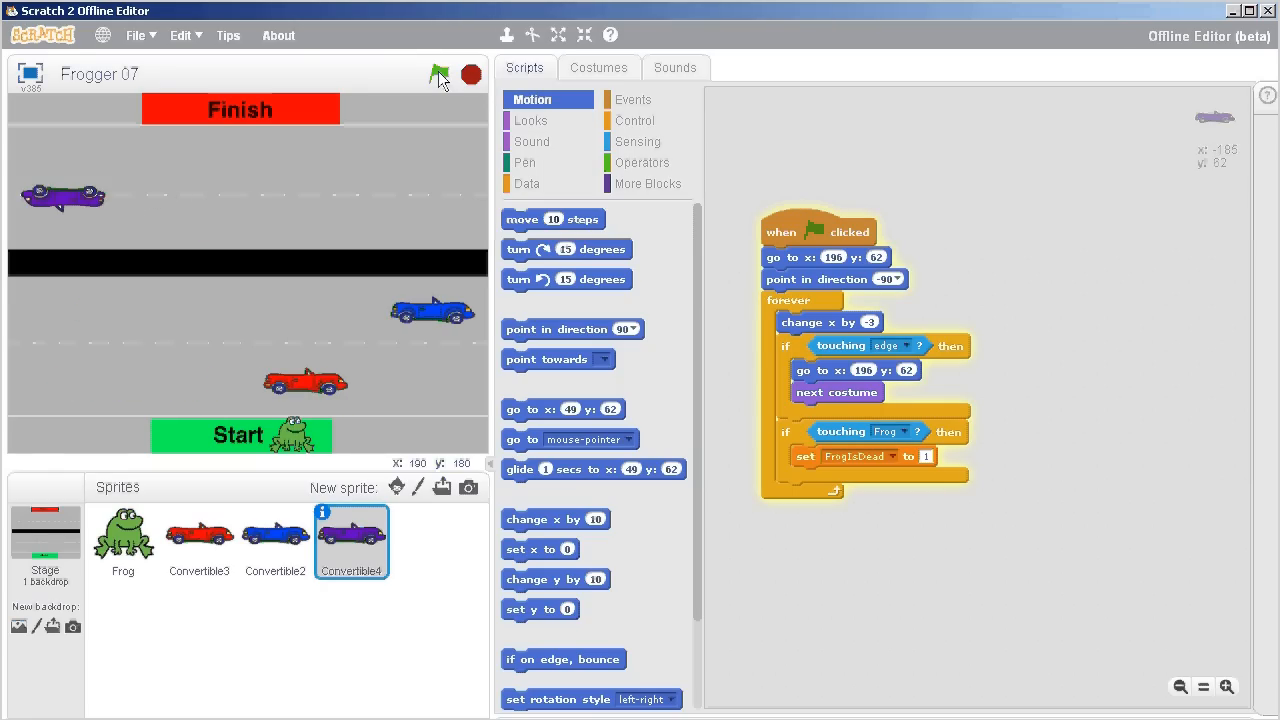
{"action": "left_click", "coordinate": [470, 74]}
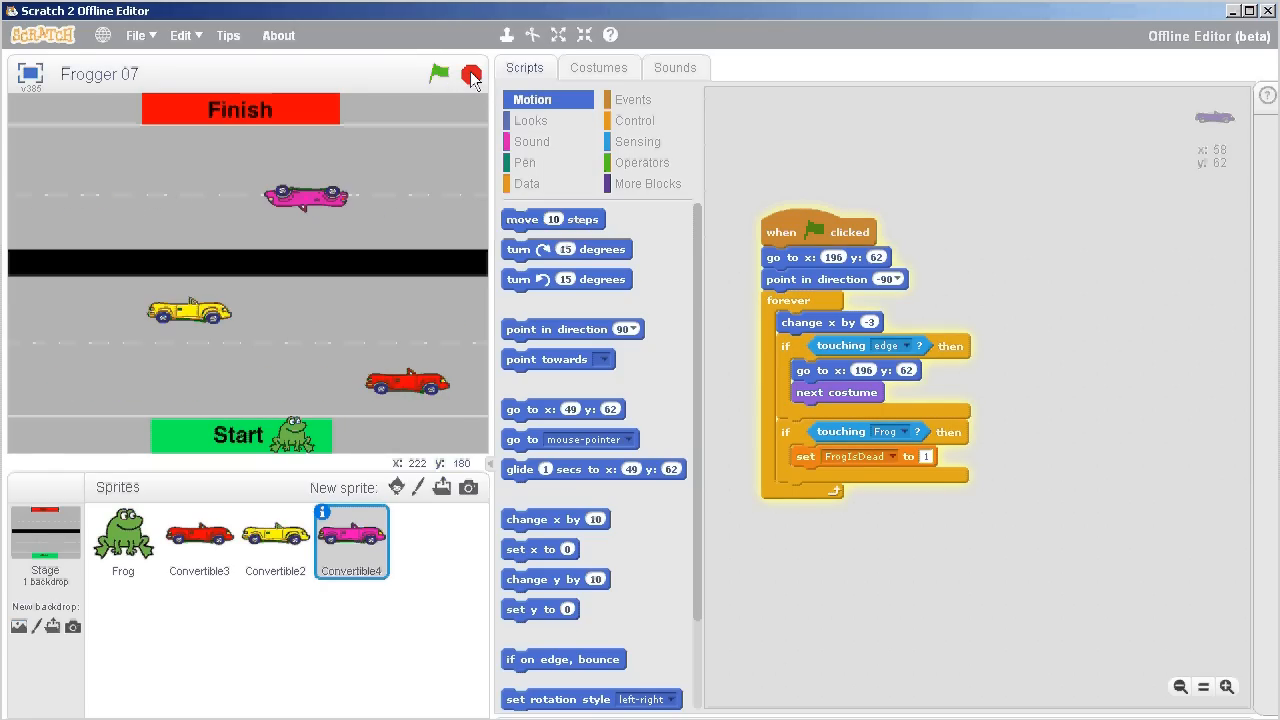
{"action": "left_click", "coordinate": [438, 72]}
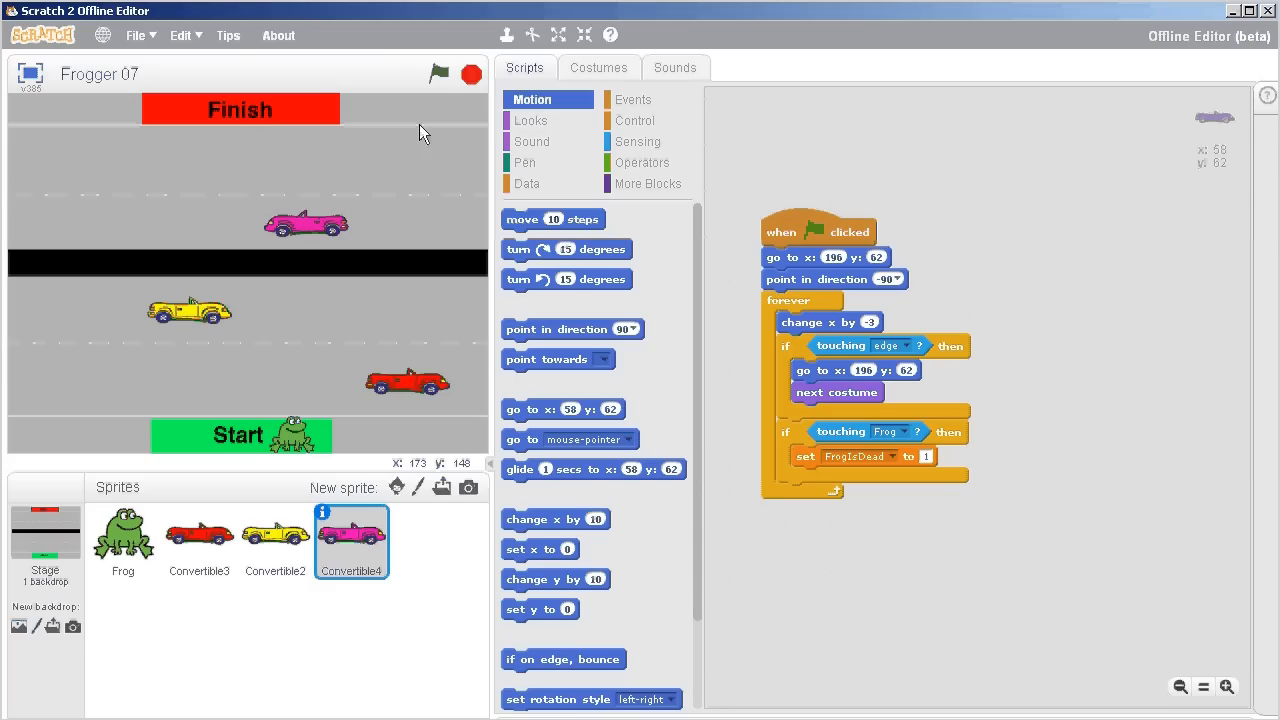
{"action": "left_click", "coordinate": [438, 72]}
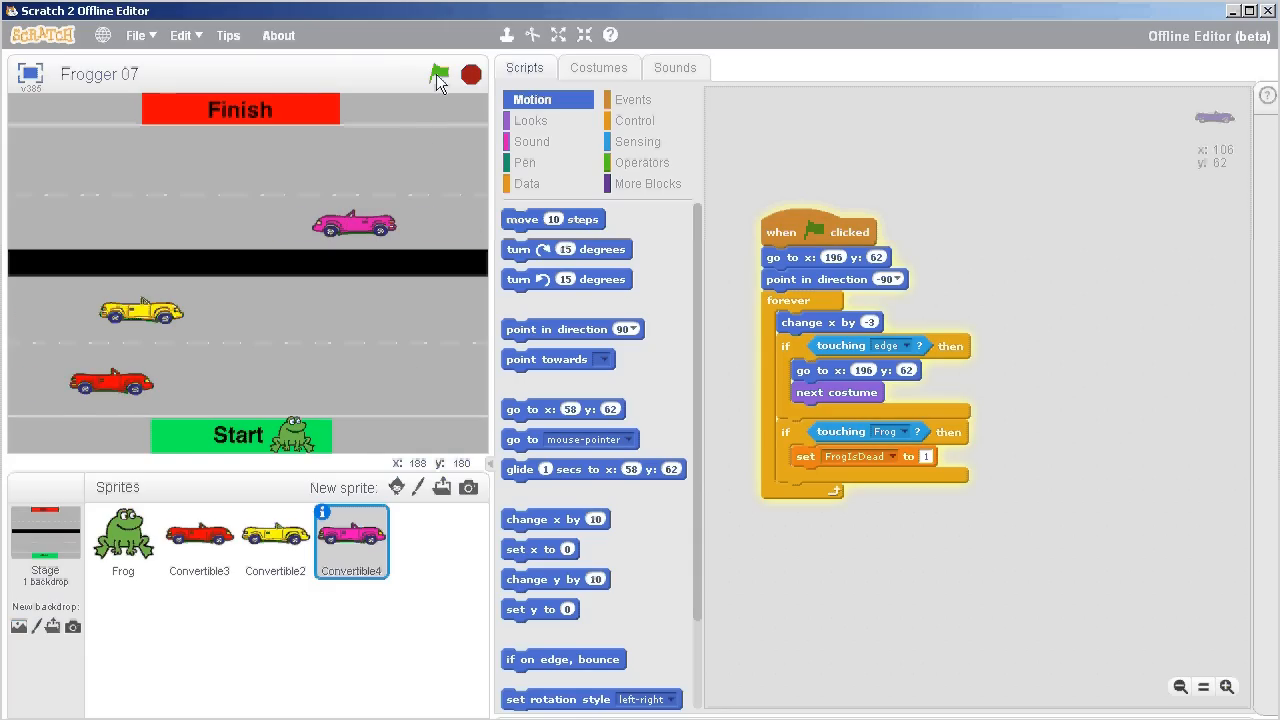
{"action": "left_click", "coordinate": [440, 72]}
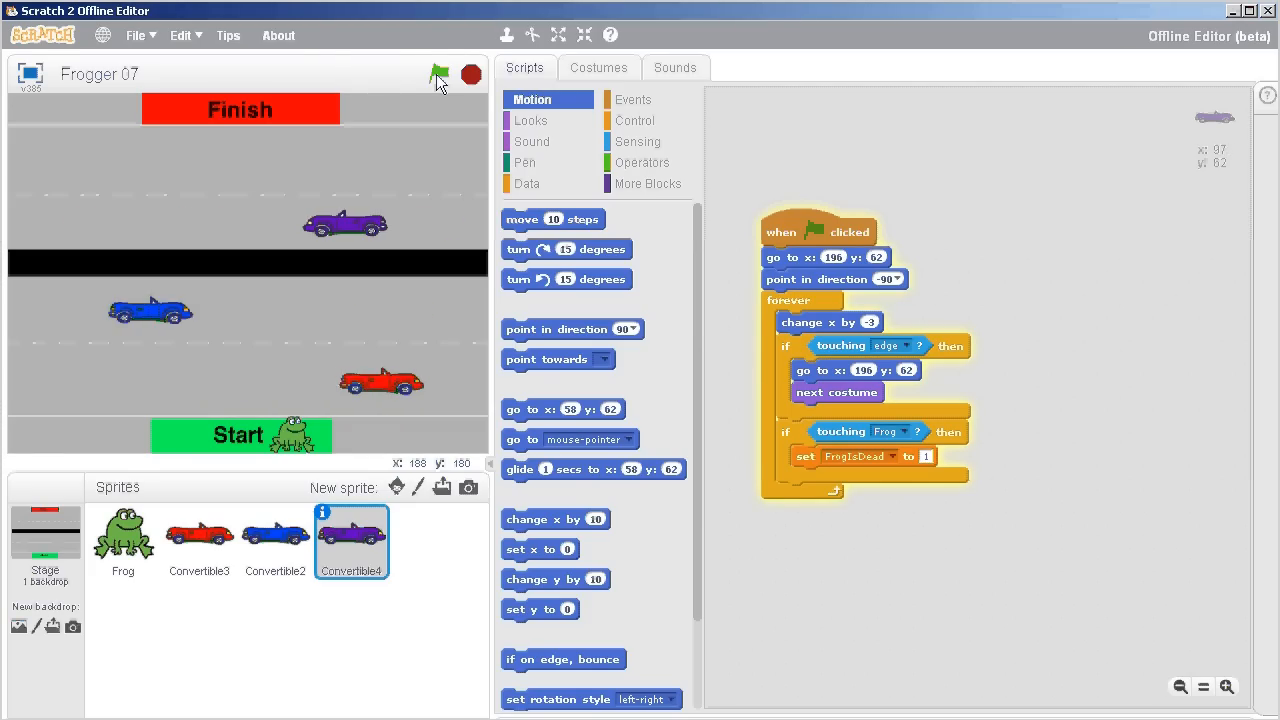
{"action": "left_click", "coordinate": [438, 74]}
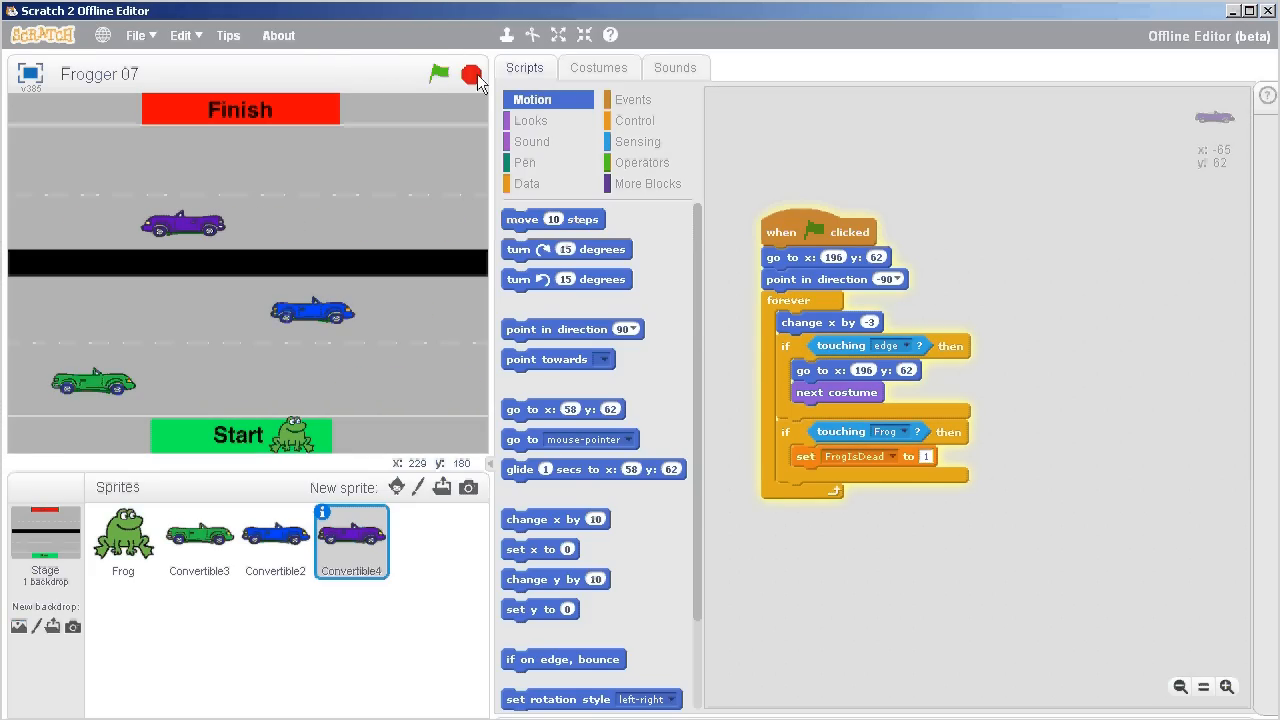